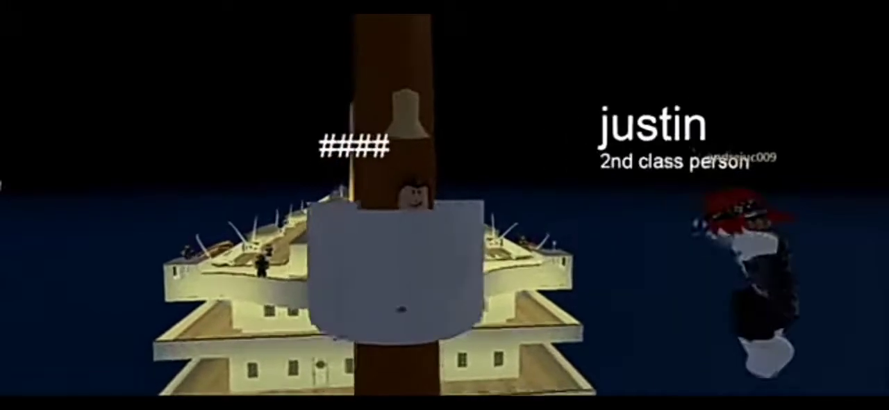
mouse_move(445, 204)
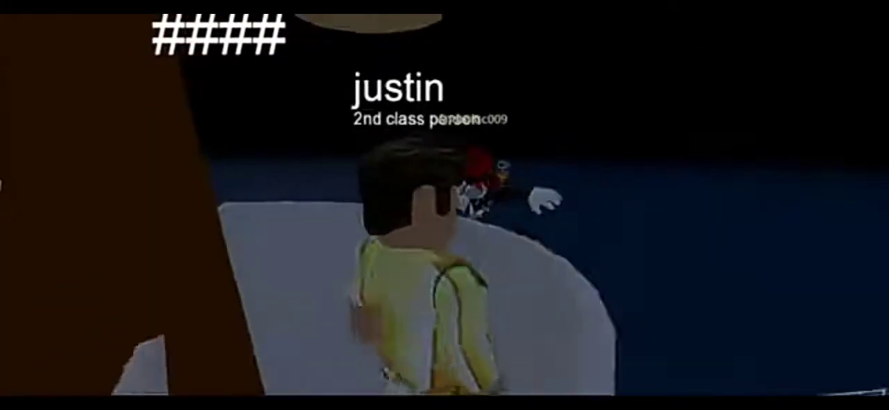